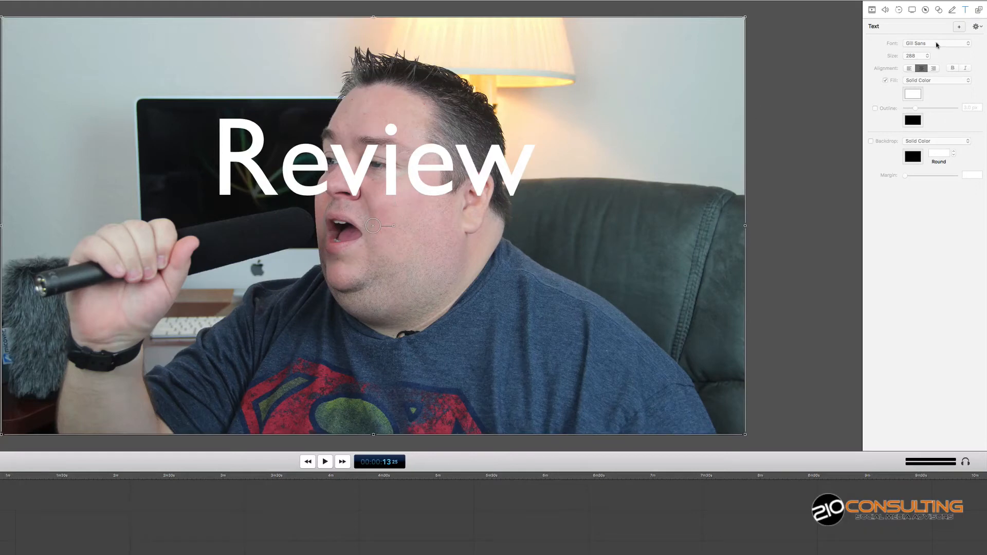
mouse_move(104, 393)
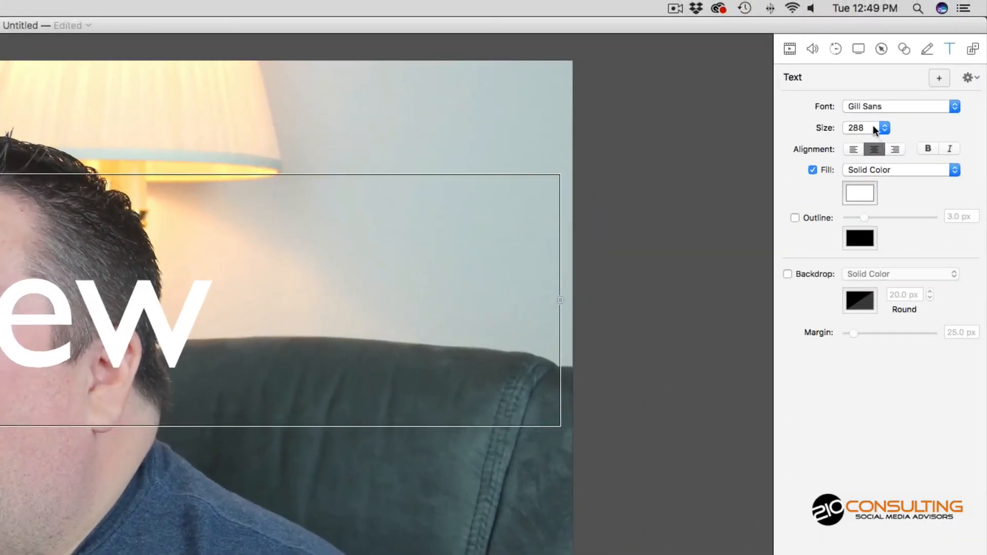
- Show the preset size list for the Review title, which tops out at 288
click(884, 127)
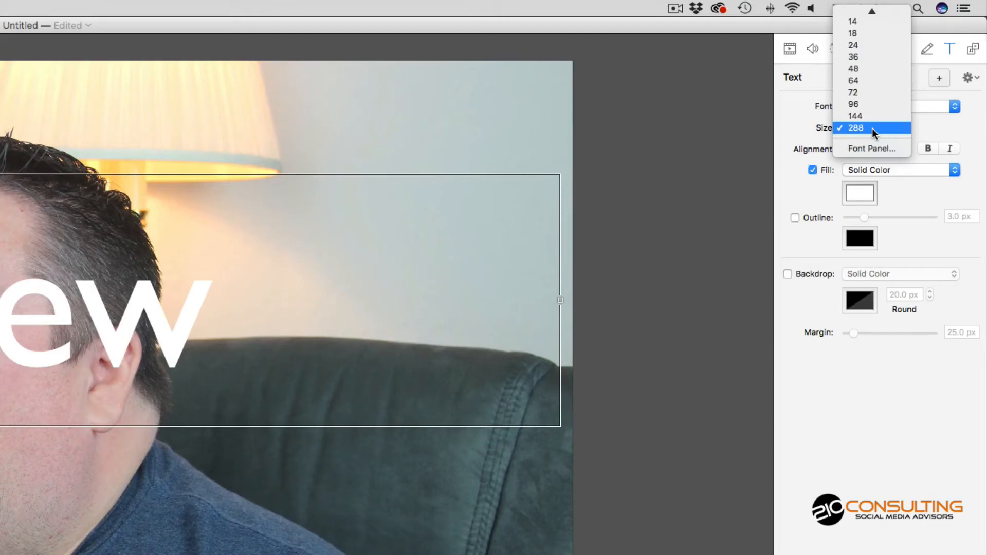
mouse_move(869, 133)
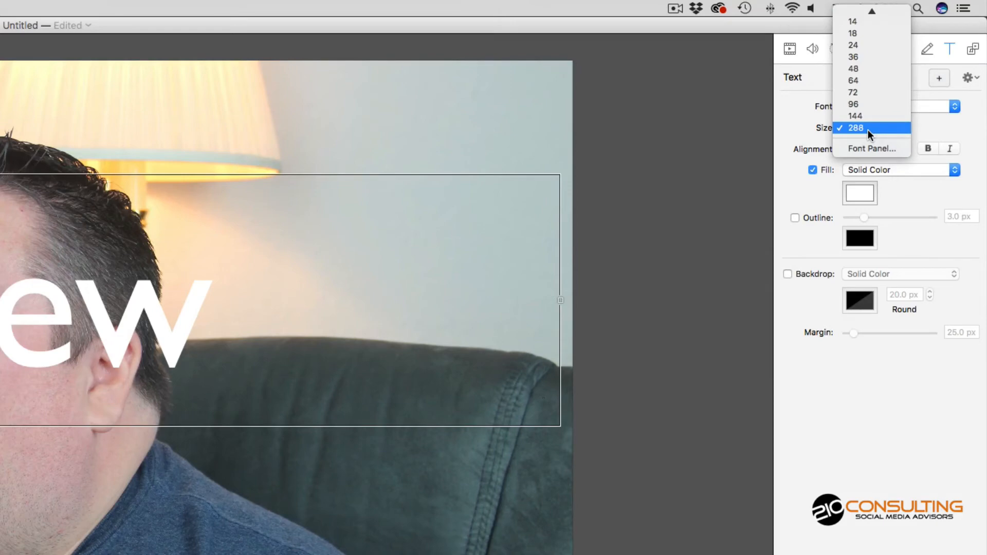
mouse_move(864, 151)
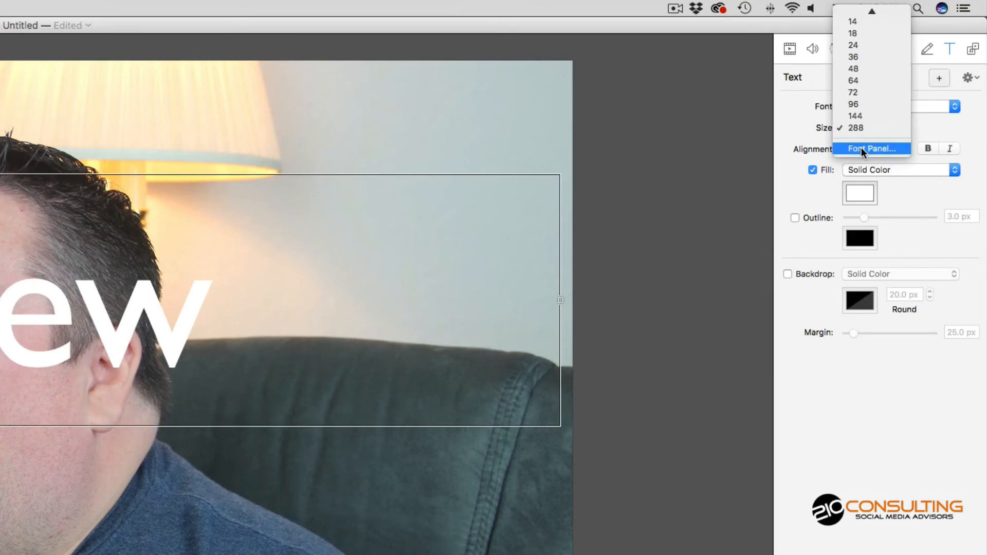
- In the Fonts window, give the Review title a custom size of 600
click(873, 148)
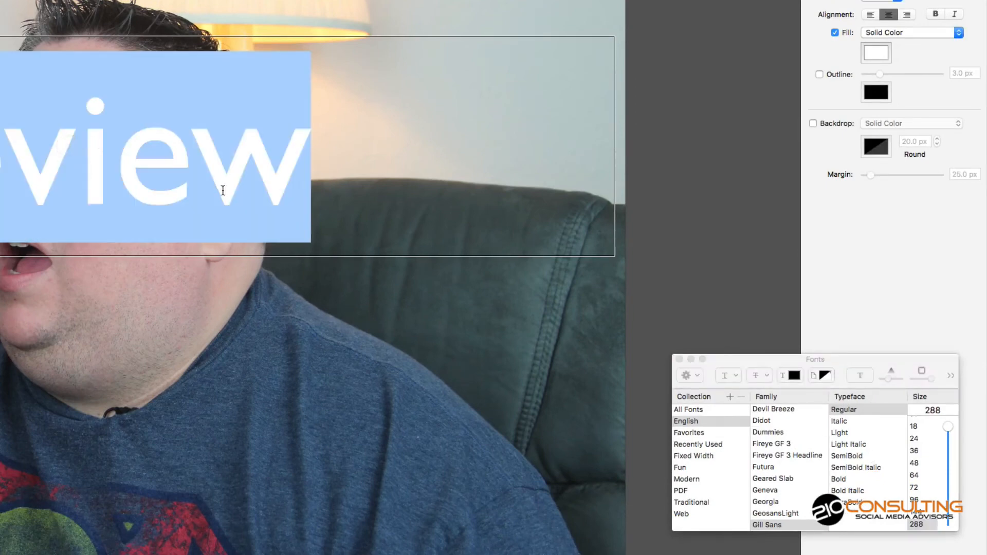
click(930, 410)
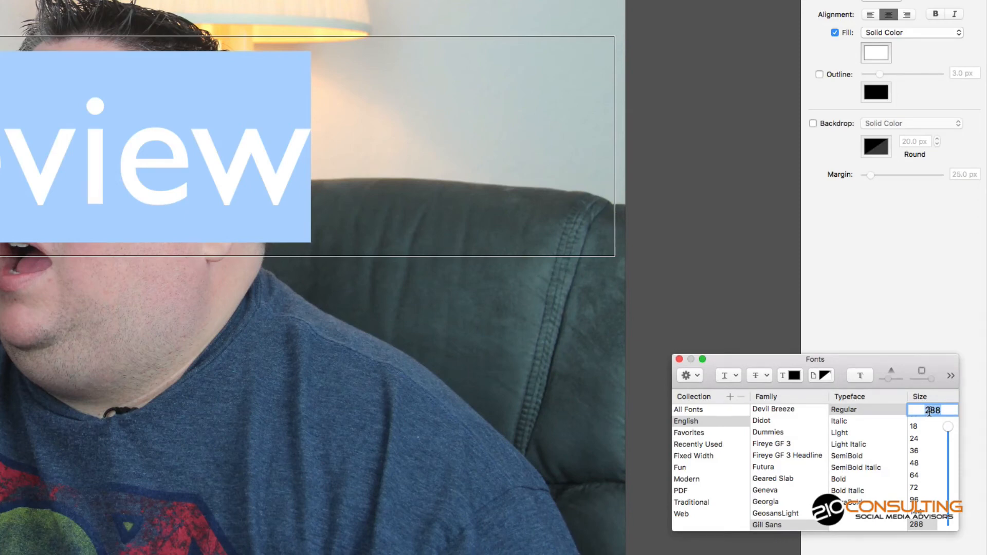
text(600)
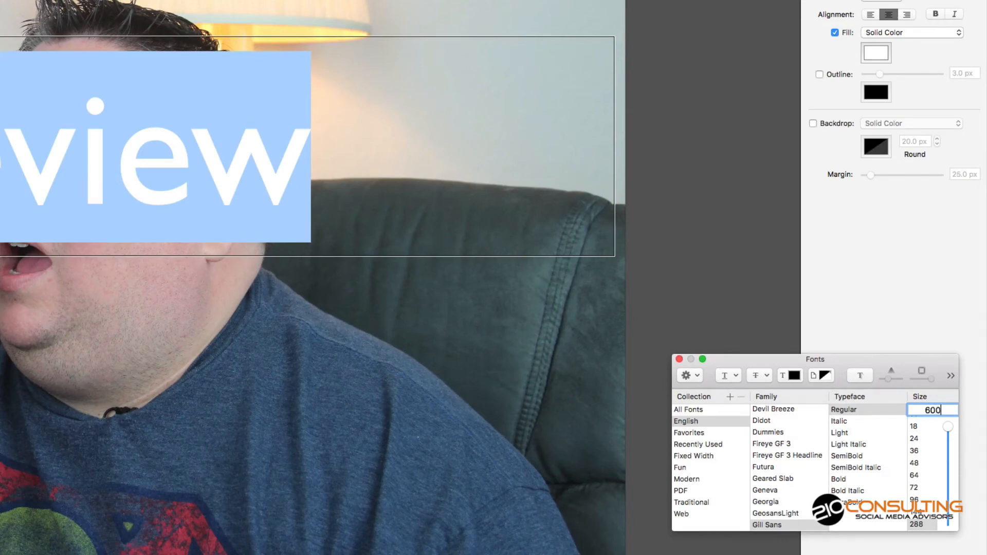